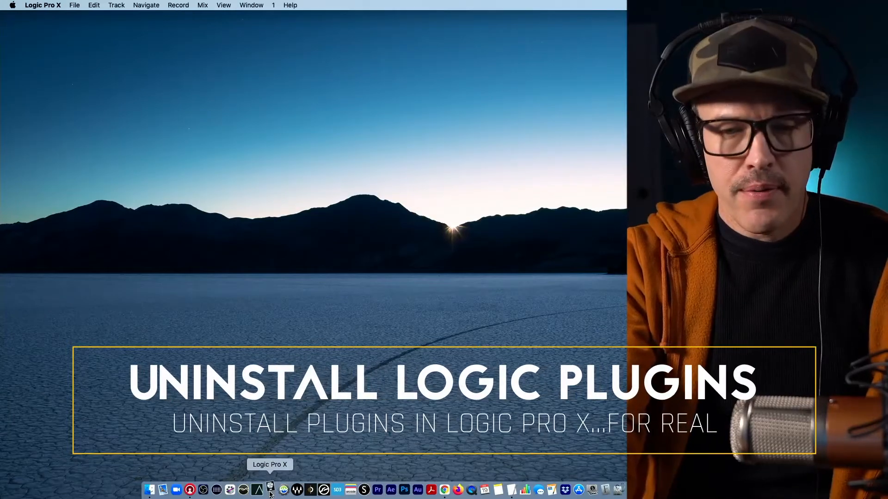
# - Launch Logic Pro X from the Dock and skip the CLA-76 license alert
pyautogui.click(270, 490)
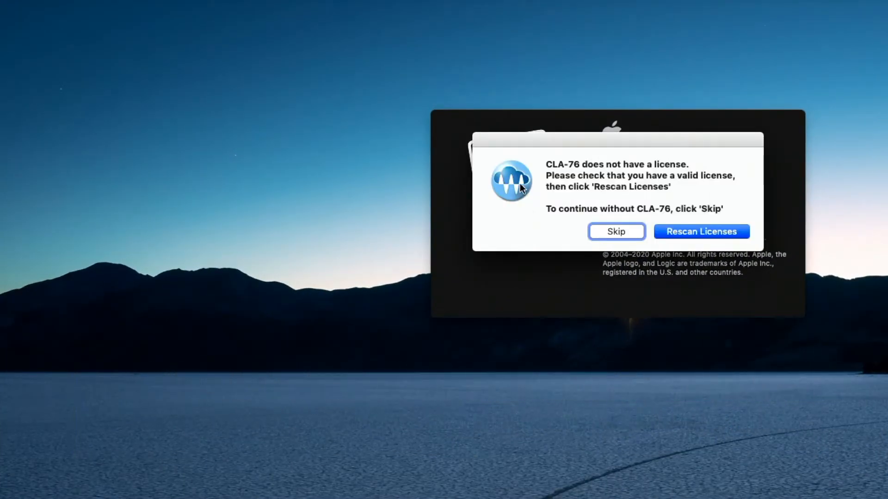
pyautogui.moveTo(515, 171)
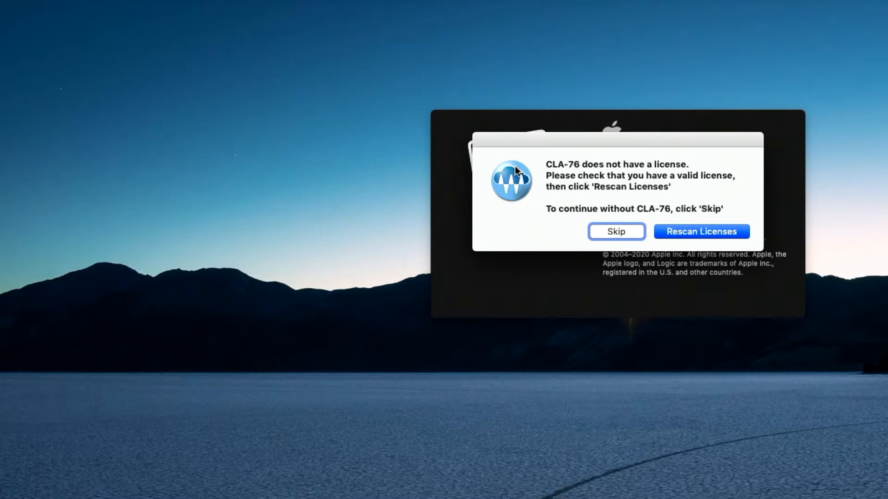
pyautogui.moveTo(589, 160)
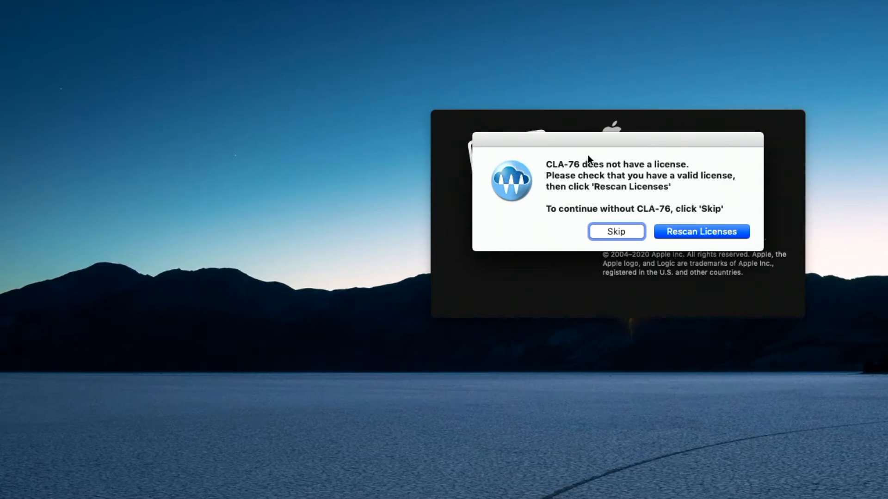
pyautogui.click(615, 232)
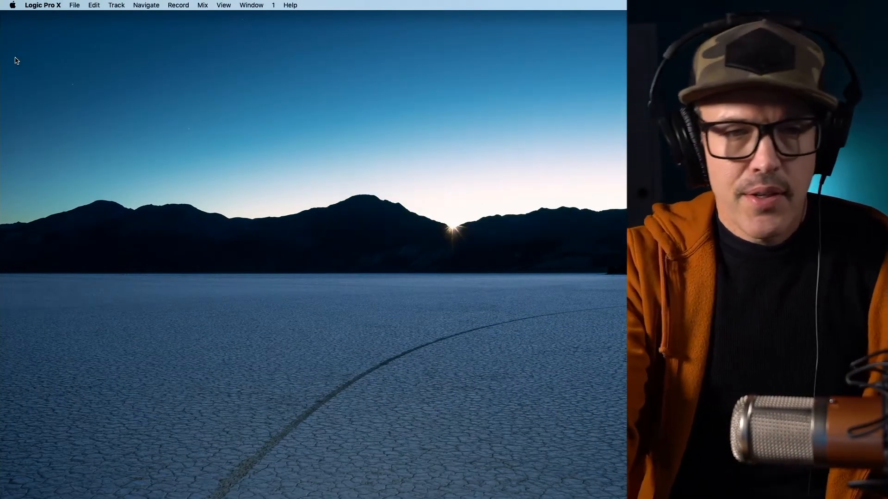
# - Open the Plug-in Manager from the Logic Pro X menu's Preferences
pyautogui.click(43, 5)
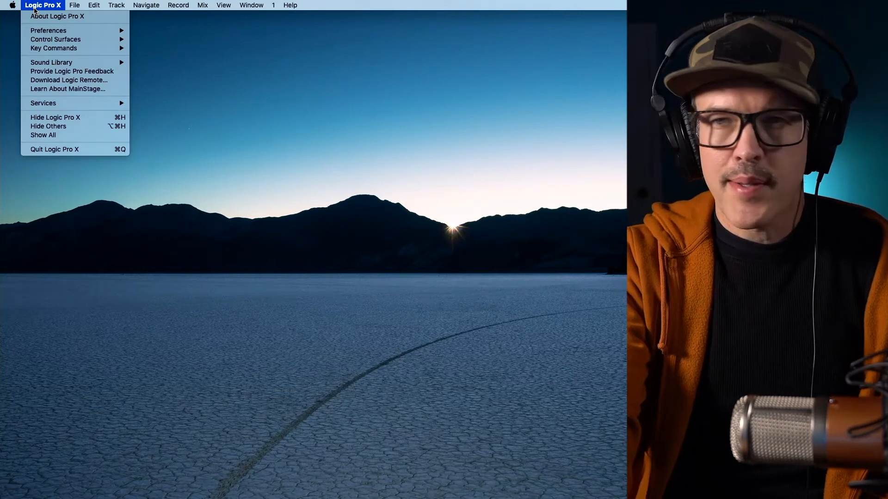
pyautogui.moveTo(73, 126)
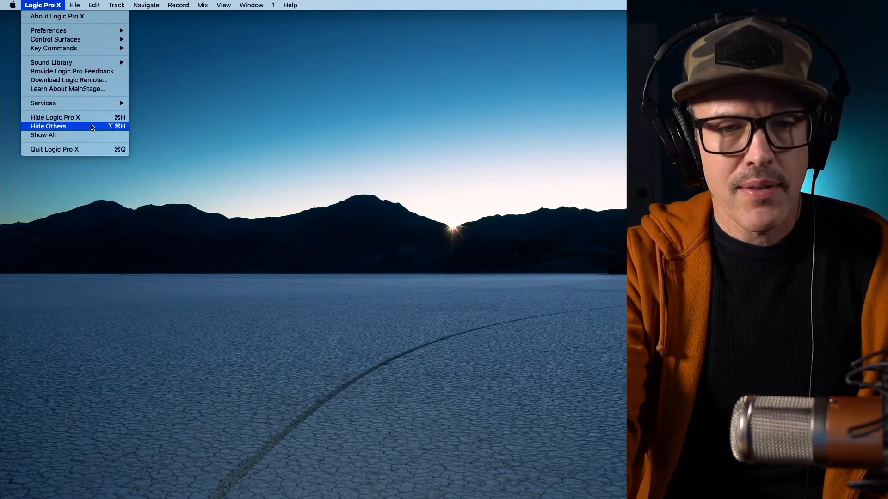
pyautogui.moveTo(48, 30)
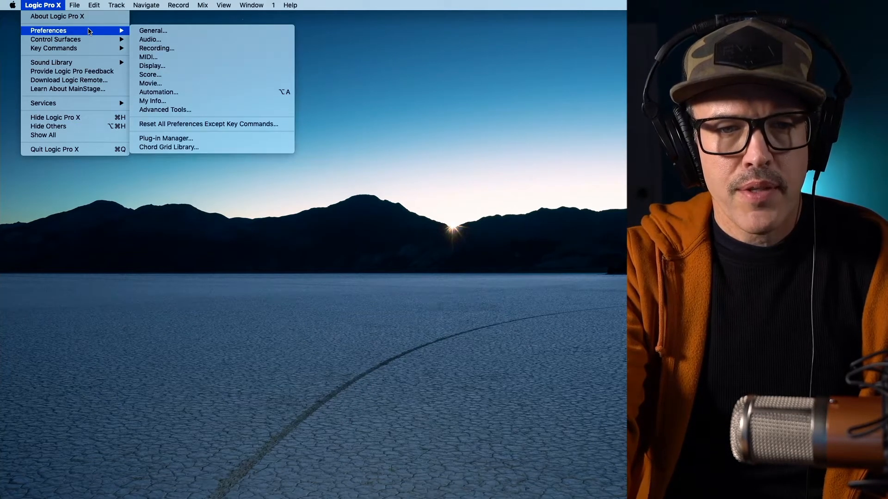
pyautogui.click(166, 138)
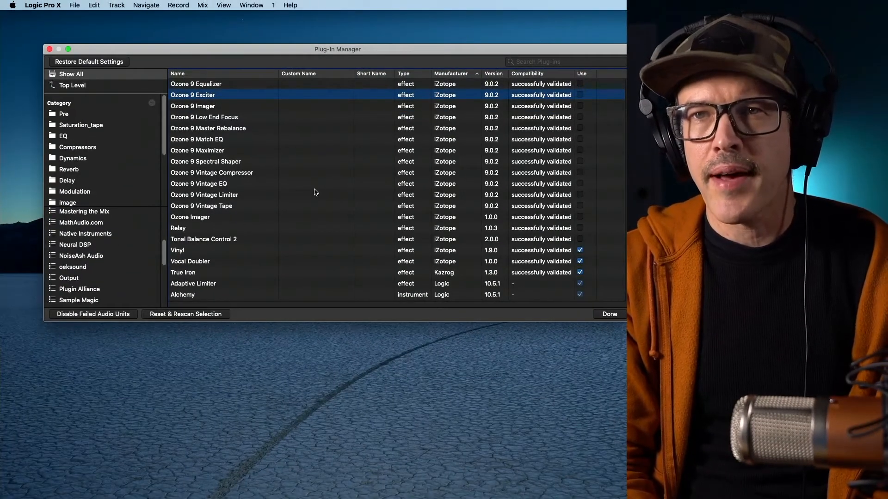
# - In Finder, go to Computer, then Macintosh HD, then Applications
pyautogui.click(91, 8)
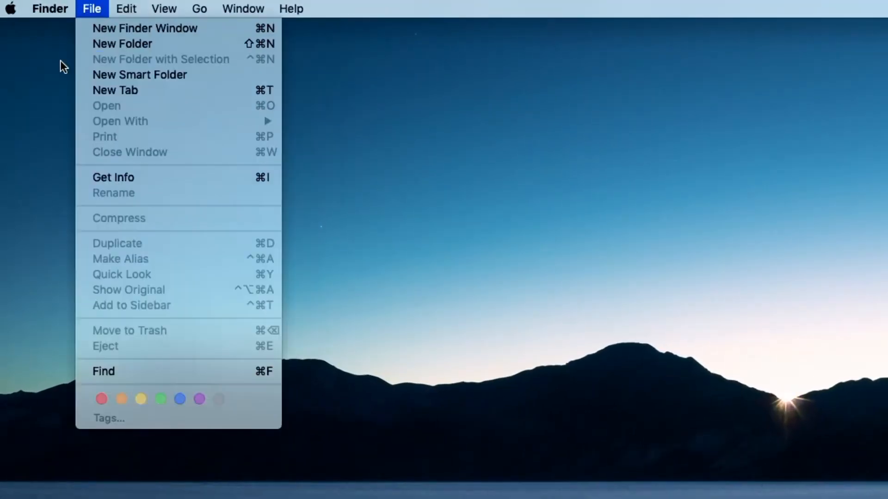
pyautogui.click(199, 9)
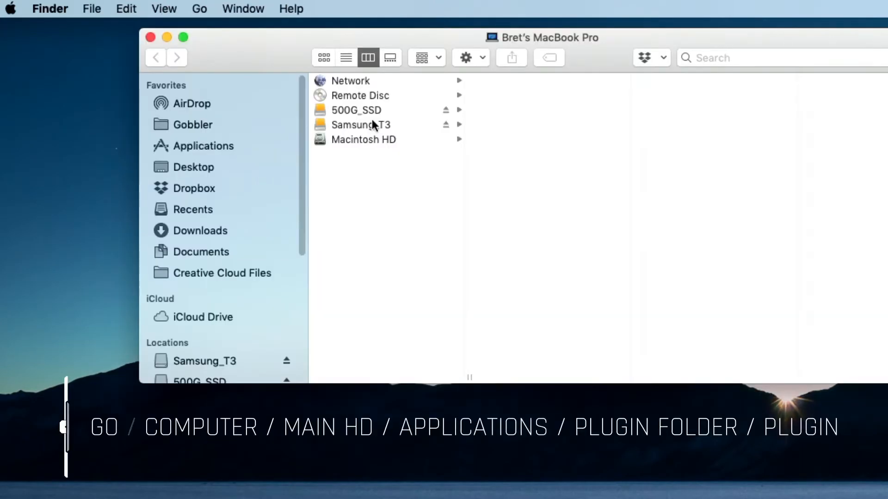
pyautogui.click(363, 139)
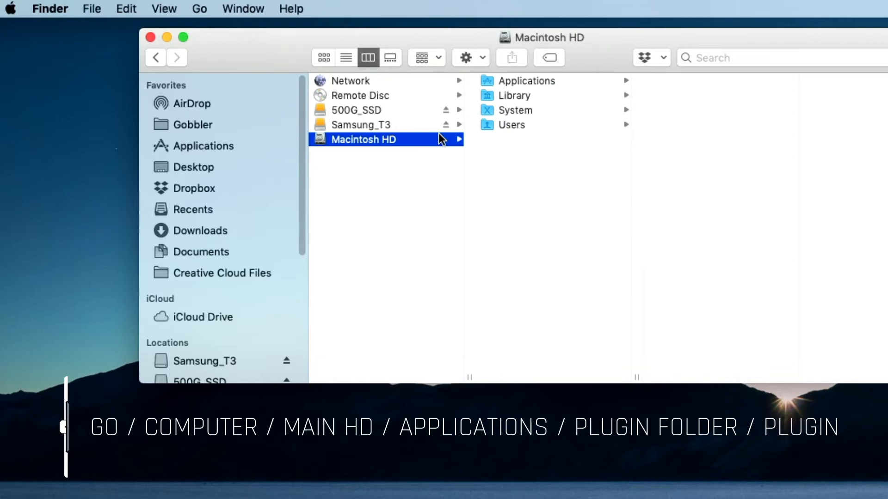
pyautogui.click(526, 81)
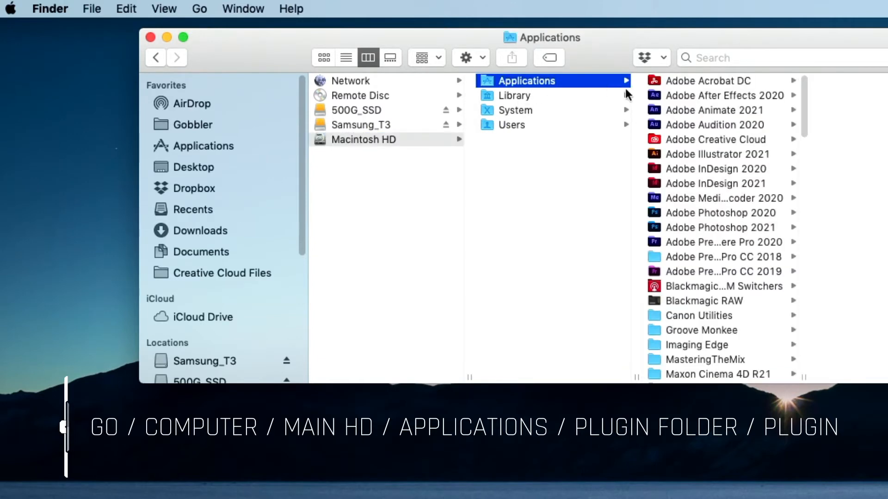
pyautogui.moveTo(807, 131)
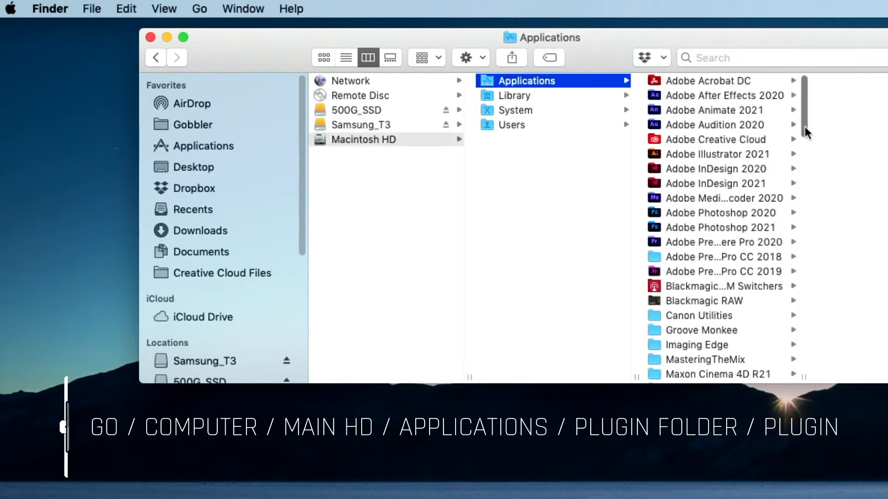
# - Scroll Applications to the Waves folder and open its Plug-Ins V9 subfolder
pyautogui.scroll(-3)
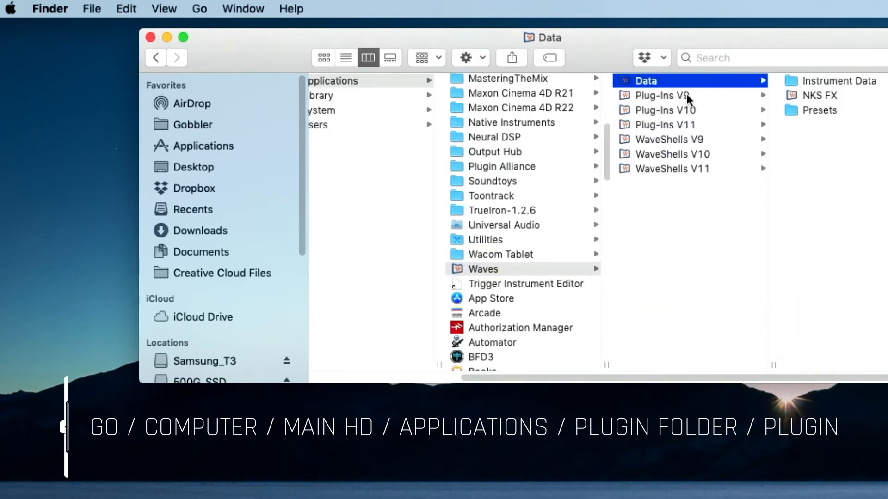
pyautogui.click(663, 95)
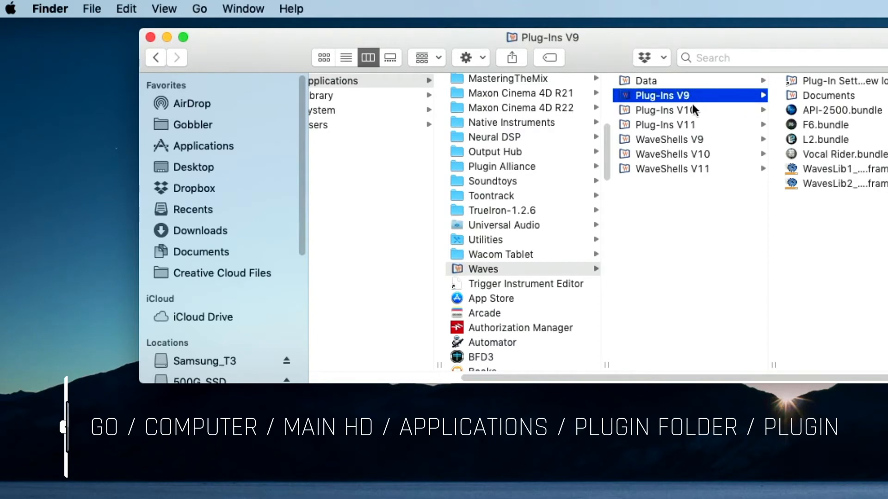
pyautogui.click(666, 110)
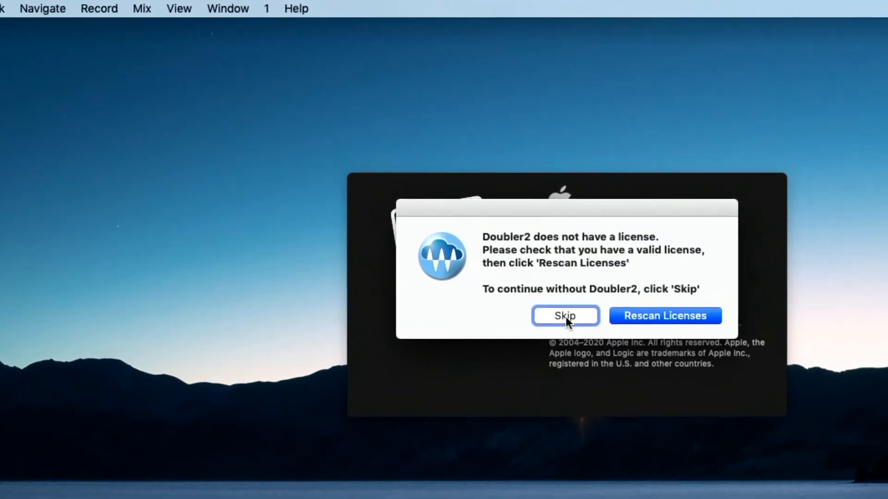
# - Skip the Doubler2 missing-license alert in Logic Pro X
pyautogui.click(564, 315)
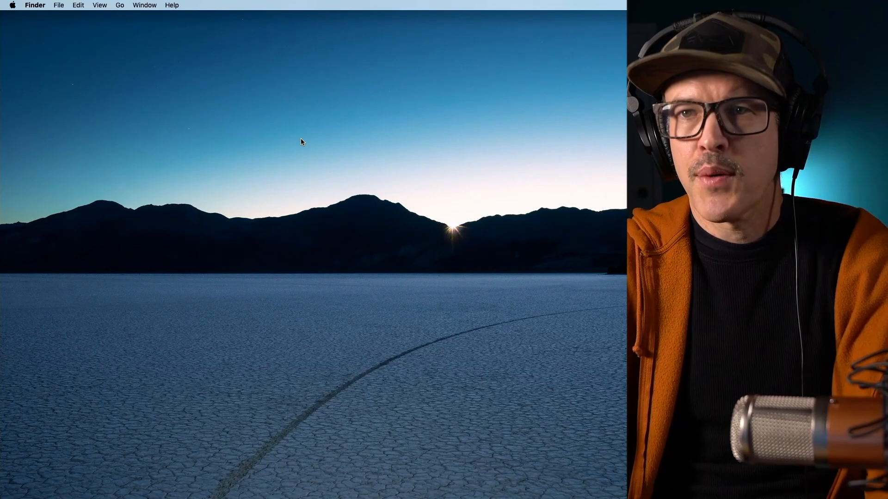